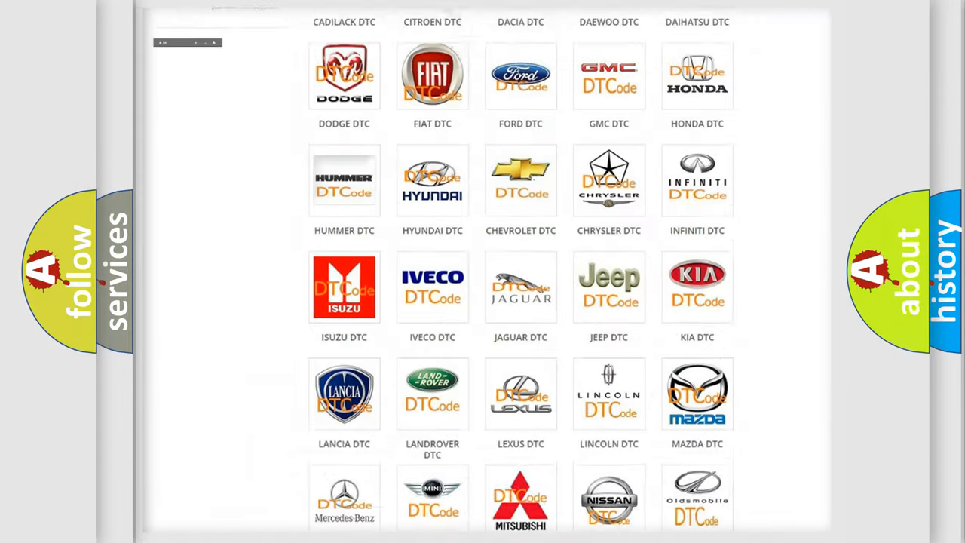
# Navigate from the DTC category page to the Saturn trouble-code list and browse its grid of codes.
pyautogui.scroll(3)
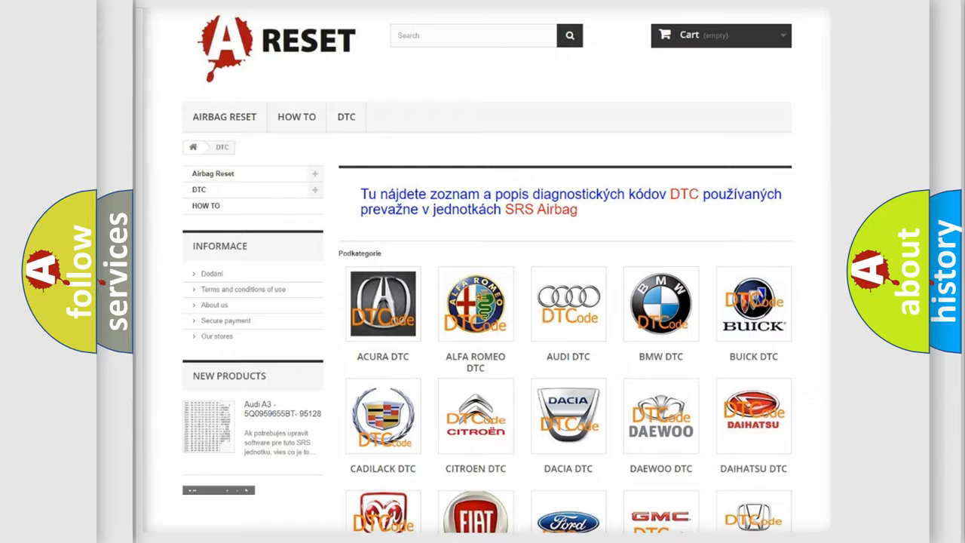
pyautogui.scroll(-3)
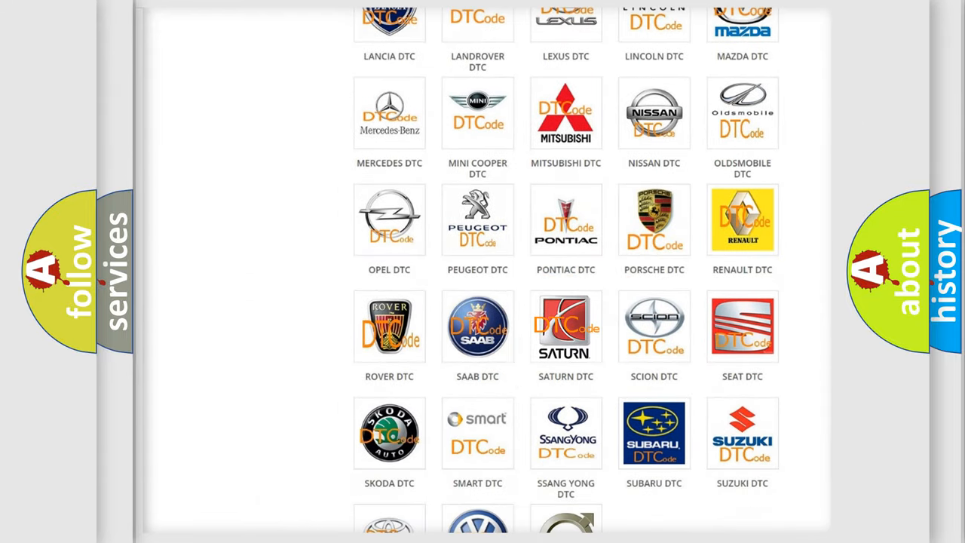
pyautogui.click(566, 326)
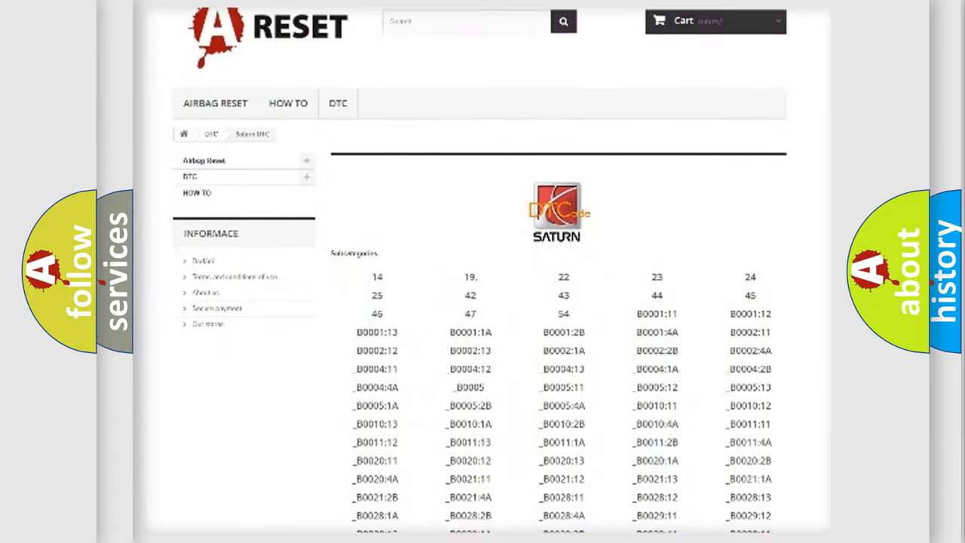
pyautogui.scroll(-3)
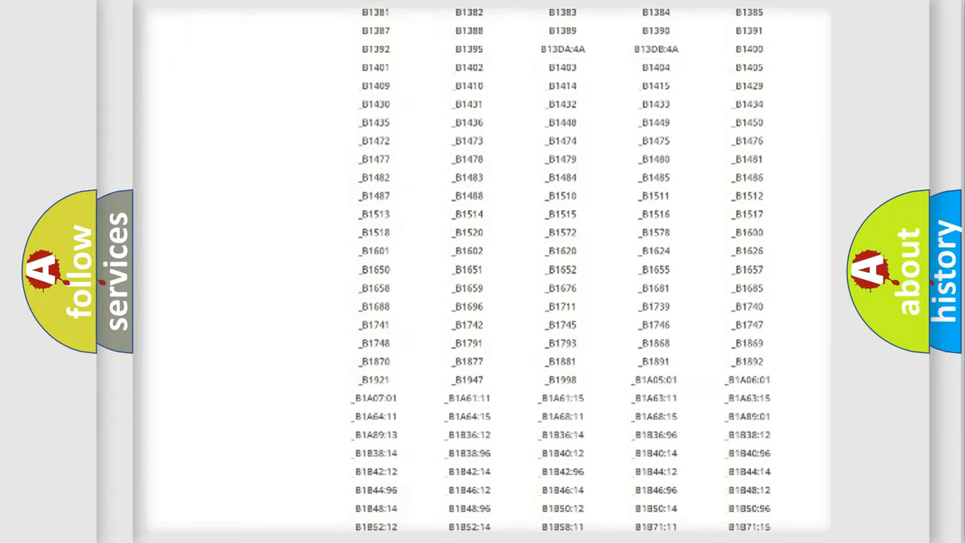
pyautogui.scroll(3)
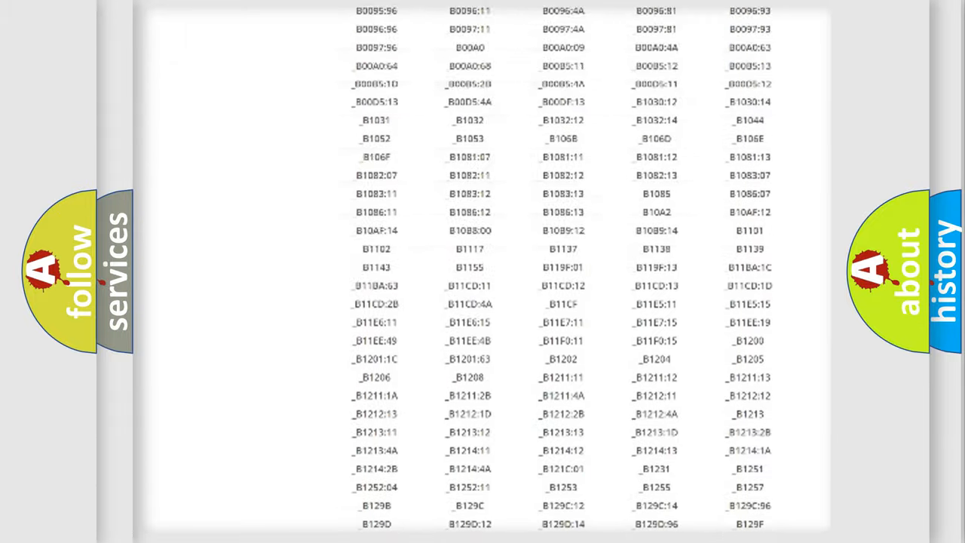
pyautogui.scroll(3)
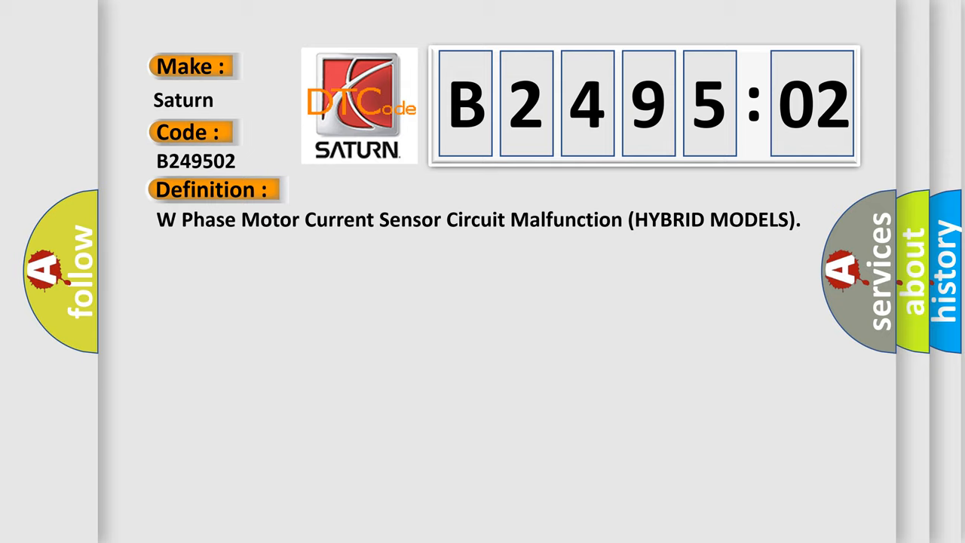
# Advance to the B2495:02 description citing loose terminals, a faulty sensor or outdated MCM software.
pyautogui.click(392, 190)
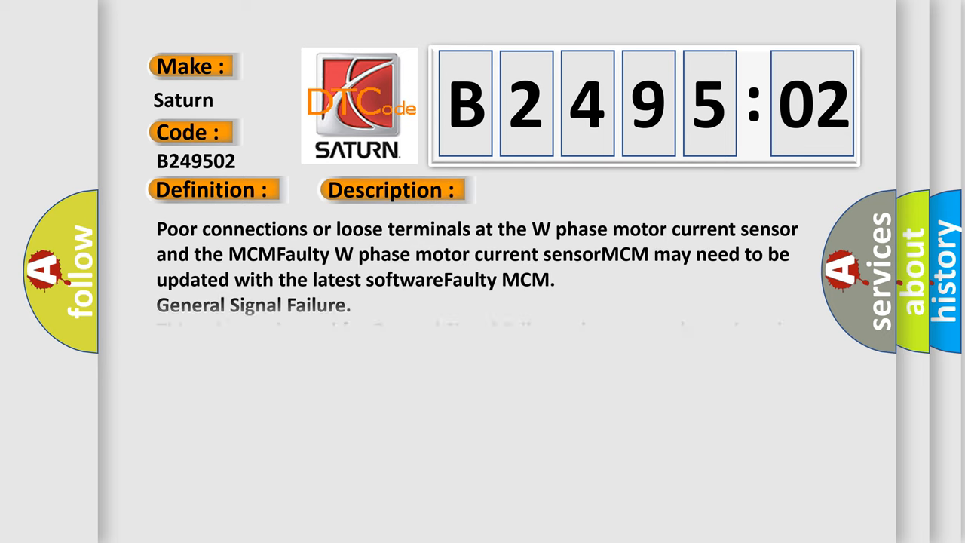